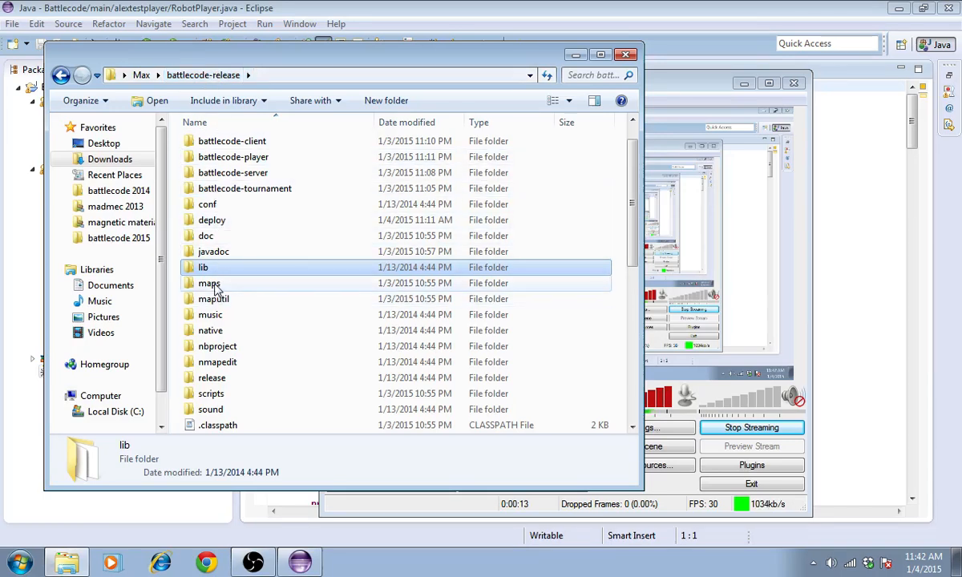
- Launch BC15ME.jar from the battlecode-release maps folder
double_click(208, 283)
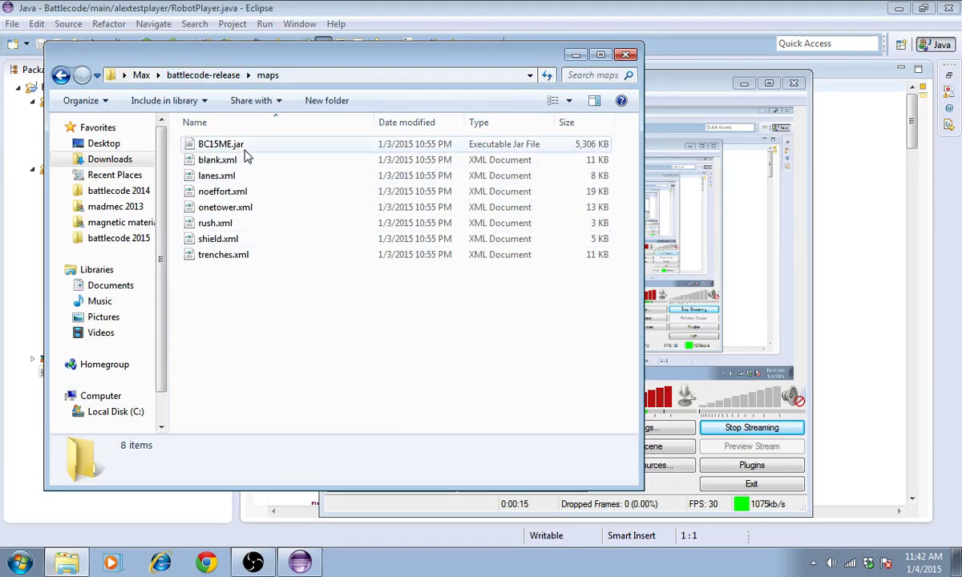
mouse_move(227, 157)
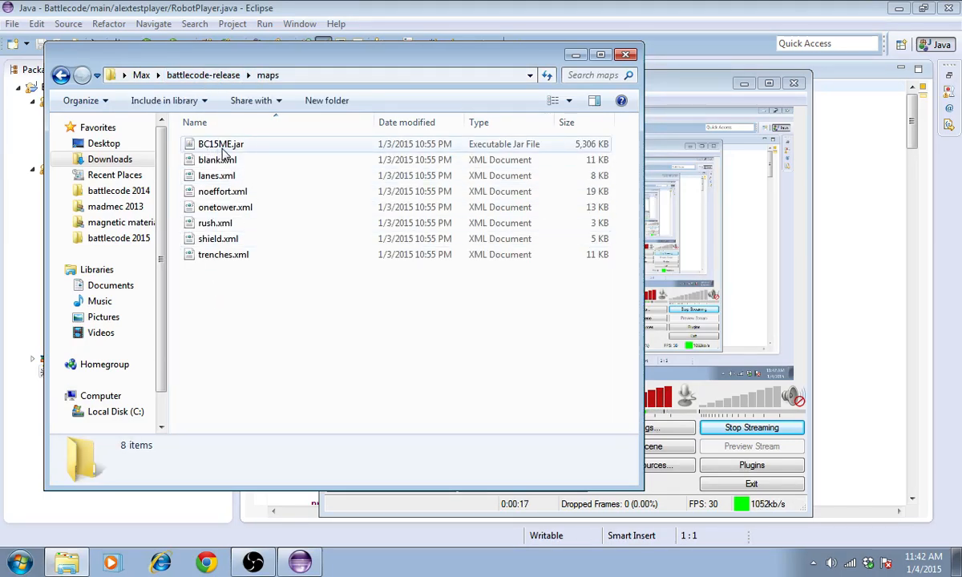
click(217, 160)
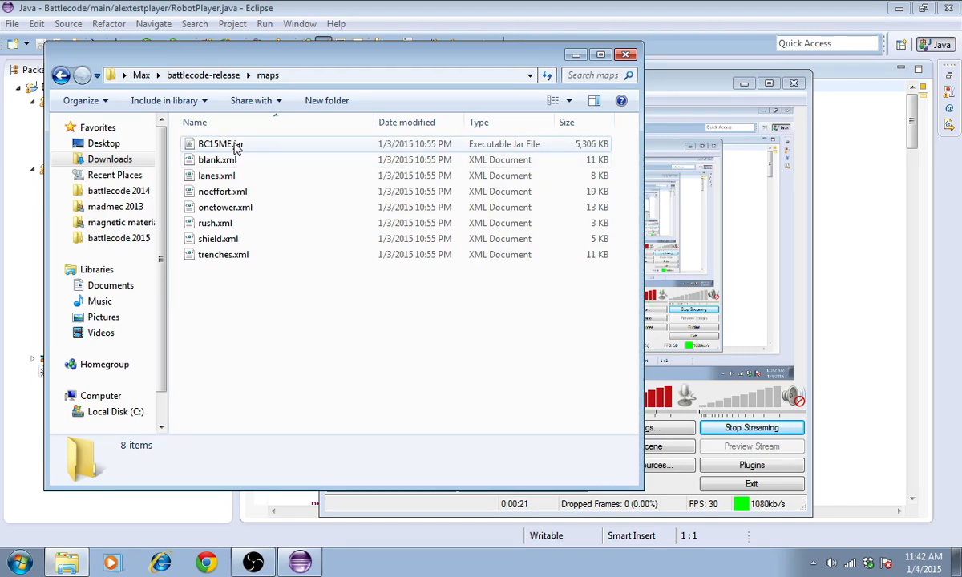
click(222, 144)
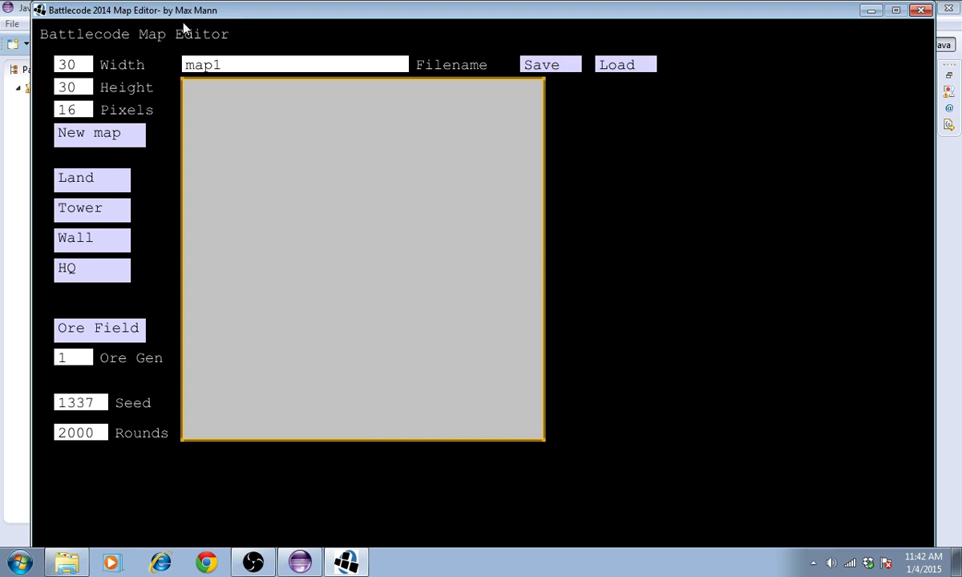
mouse_move(77, 68)
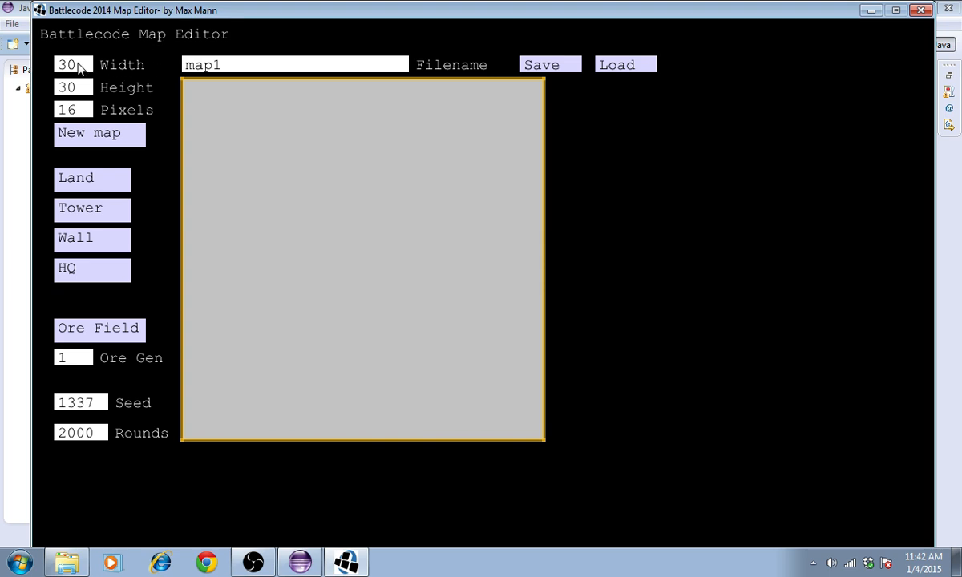
- Create a new 21-by-25 blank map, then regenerate it at 24 pixels per tile
click(74, 64)
text(21)
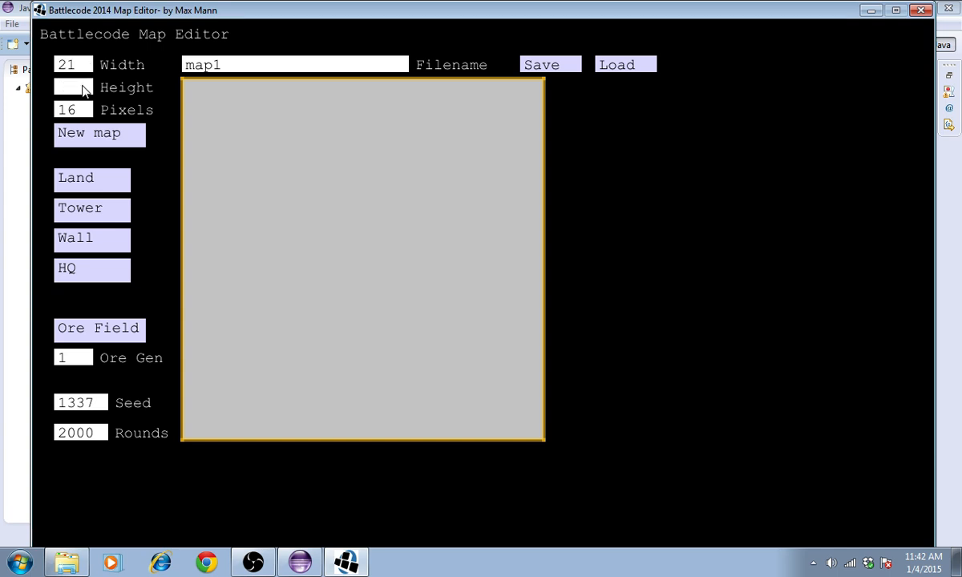
text(25)
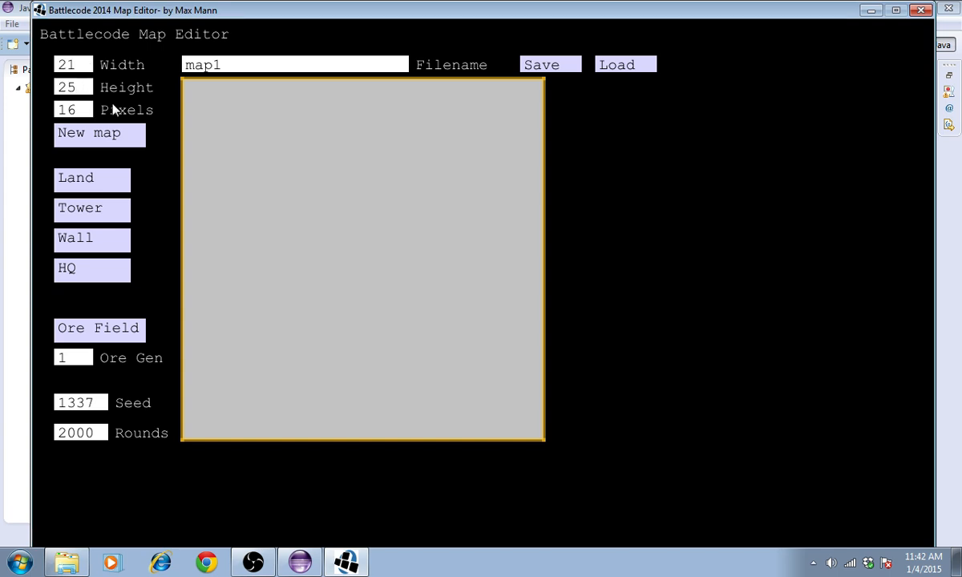
click(98, 133)
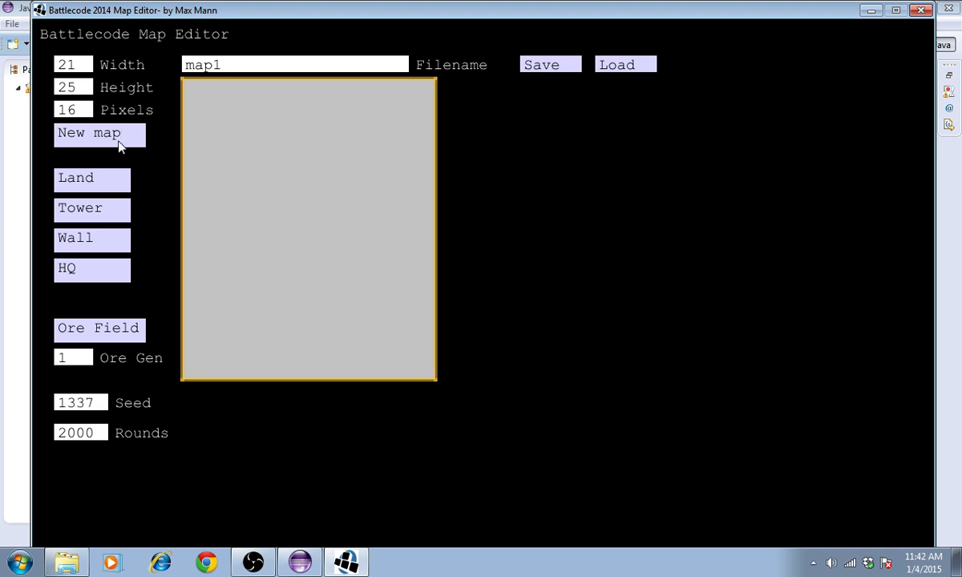
mouse_move(155, 260)
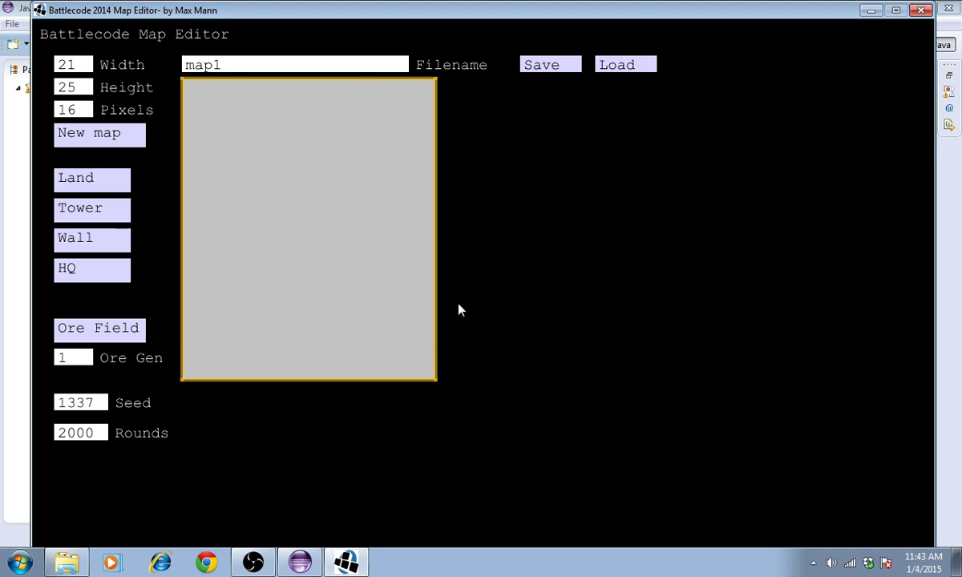
mouse_move(356, 151)
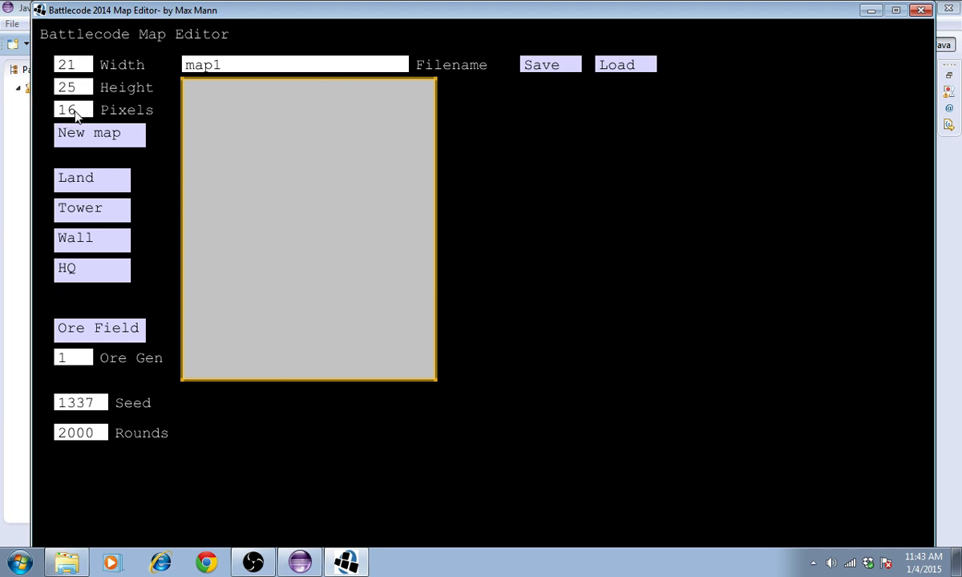
click(74, 109)
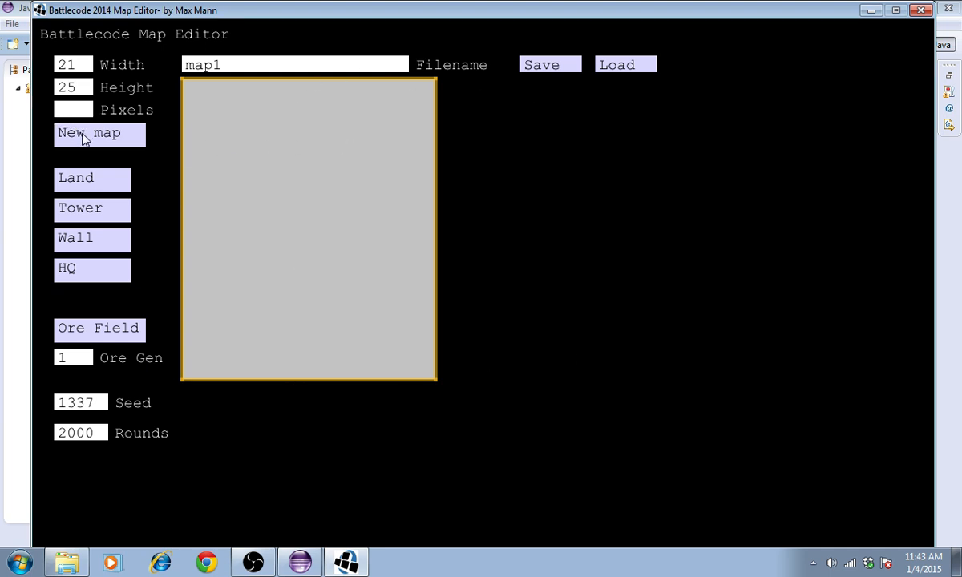
click(98, 134)
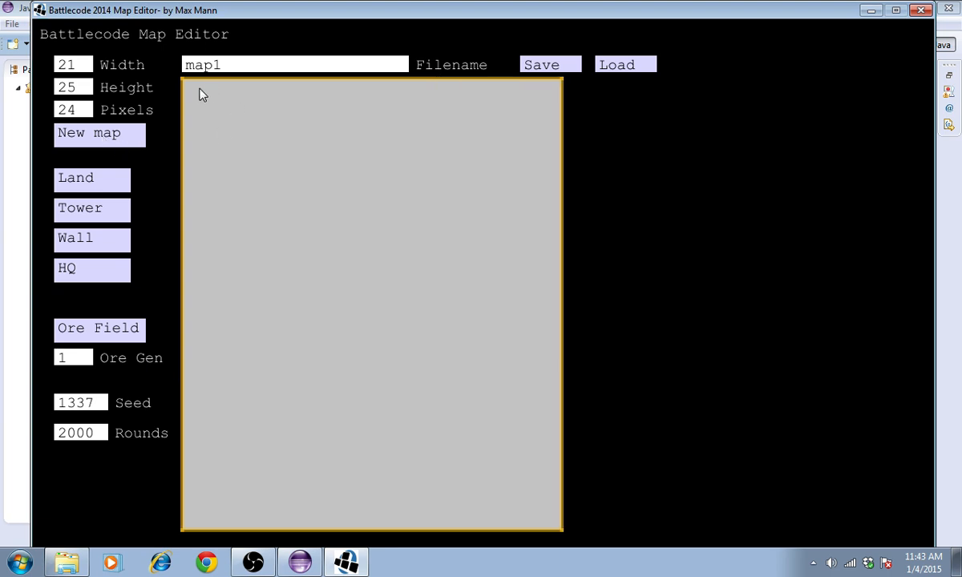
mouse_move(542, 533)
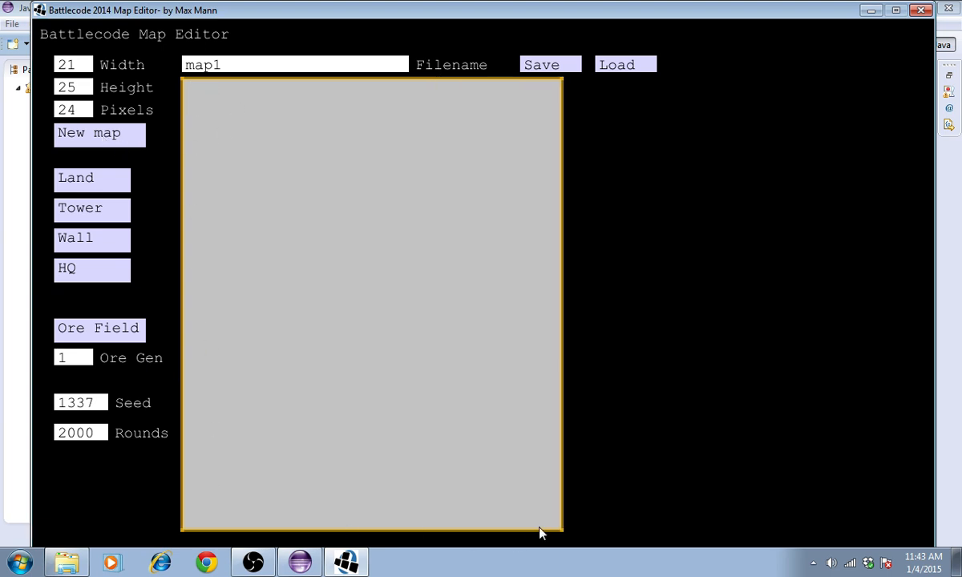
mouse_move(211, 215)
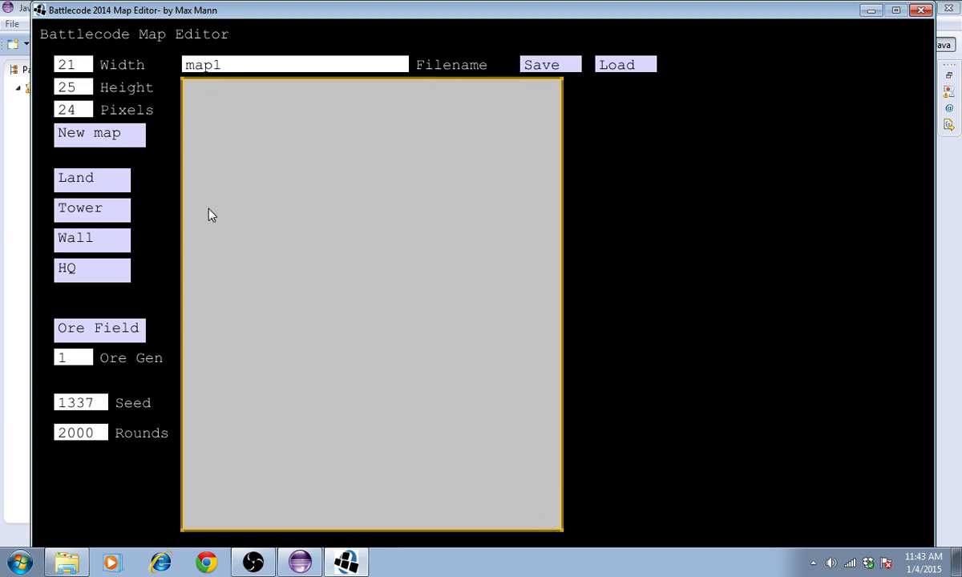
mouse_move(138, 170)
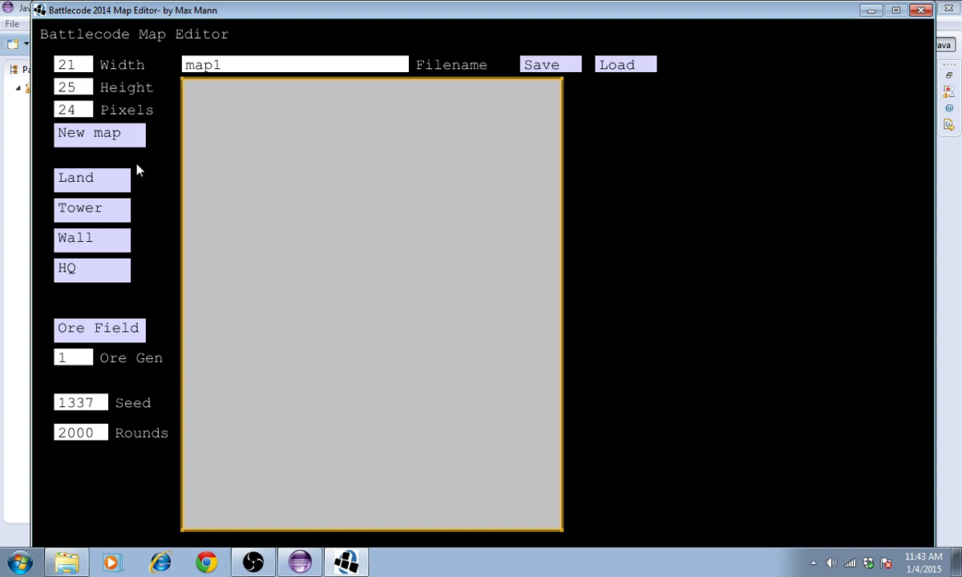
mouse_move(260, 232)
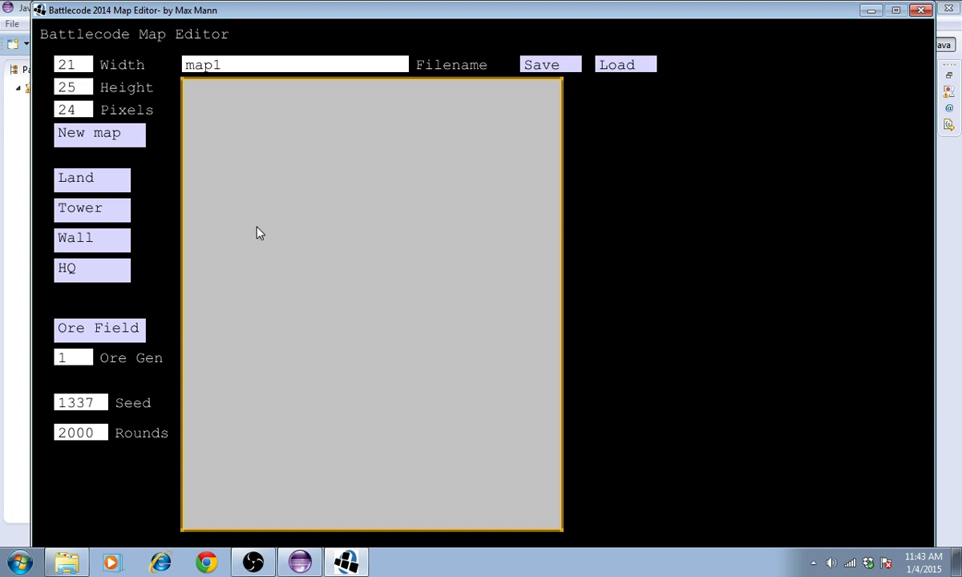
mouse_move(268, 173)
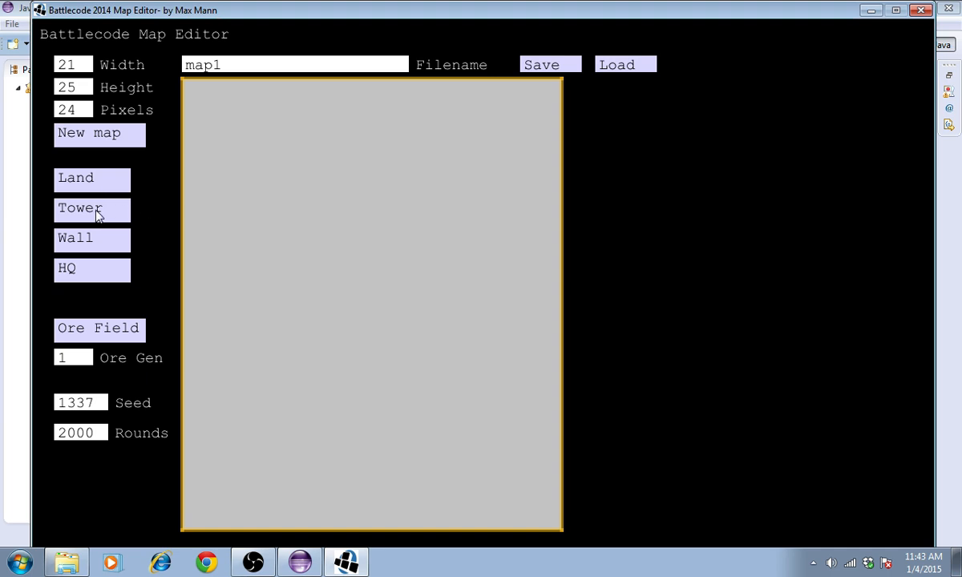
mouse_move(223, 216)
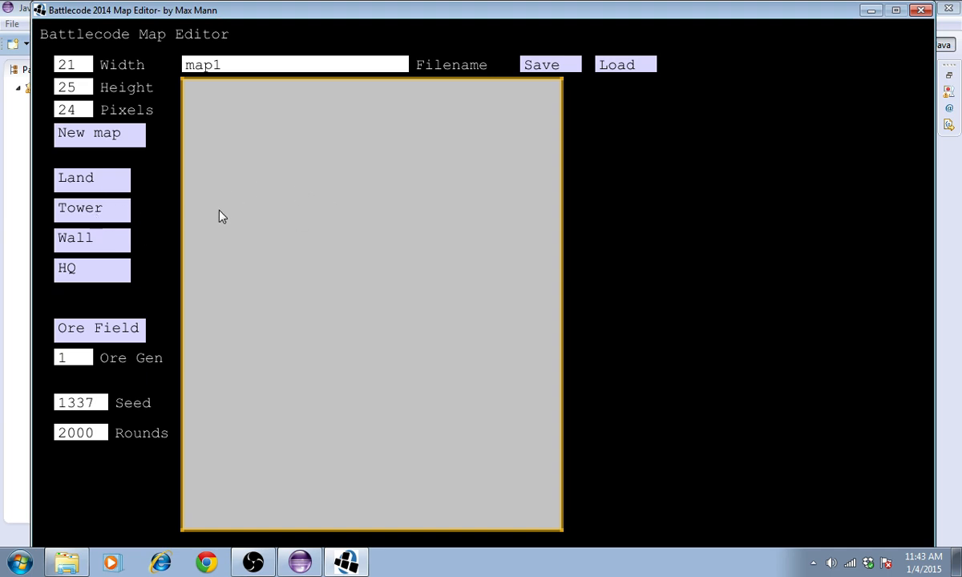
mouse_move(228, 391)
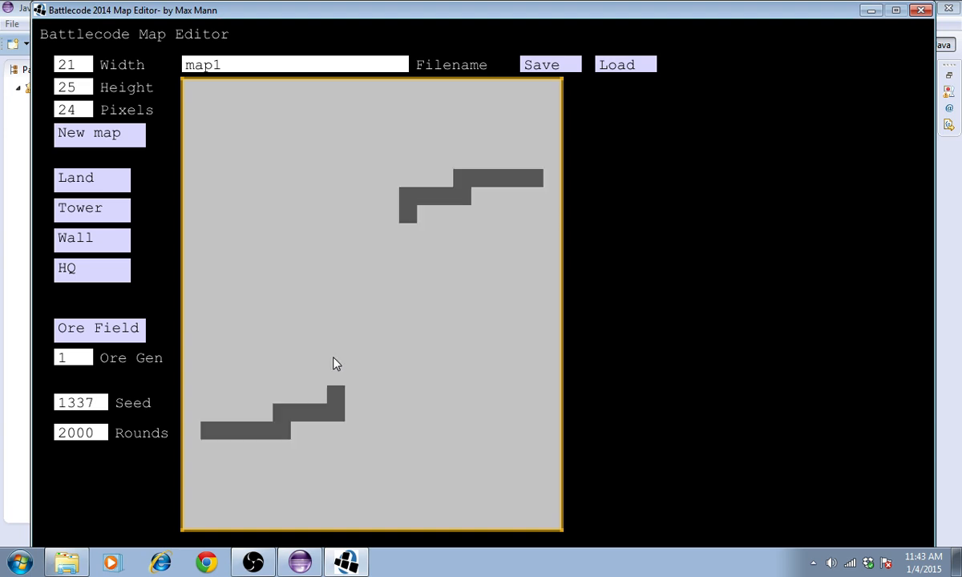
mouse_move(329, 362)
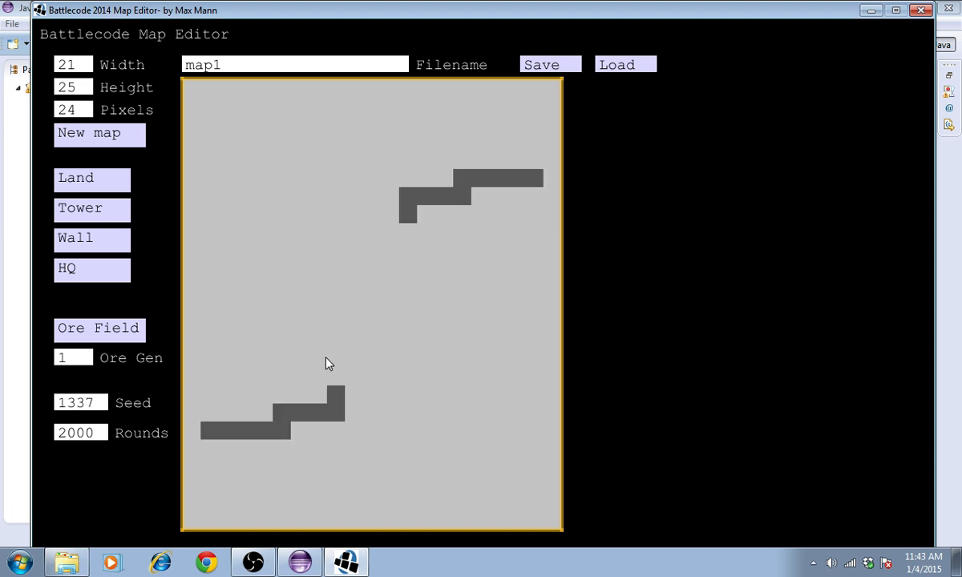
mouse_move(336, 337)
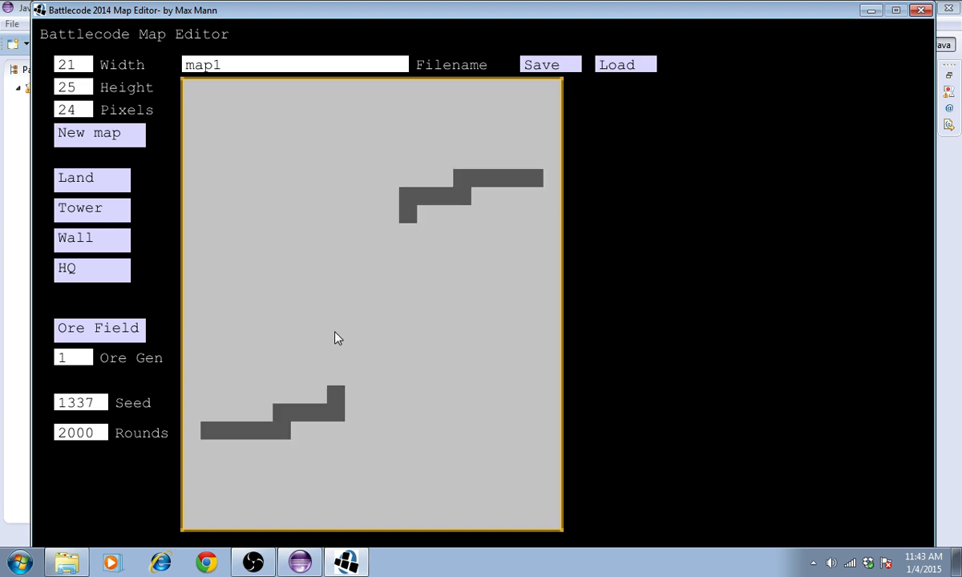
mouse_move(208, 408)
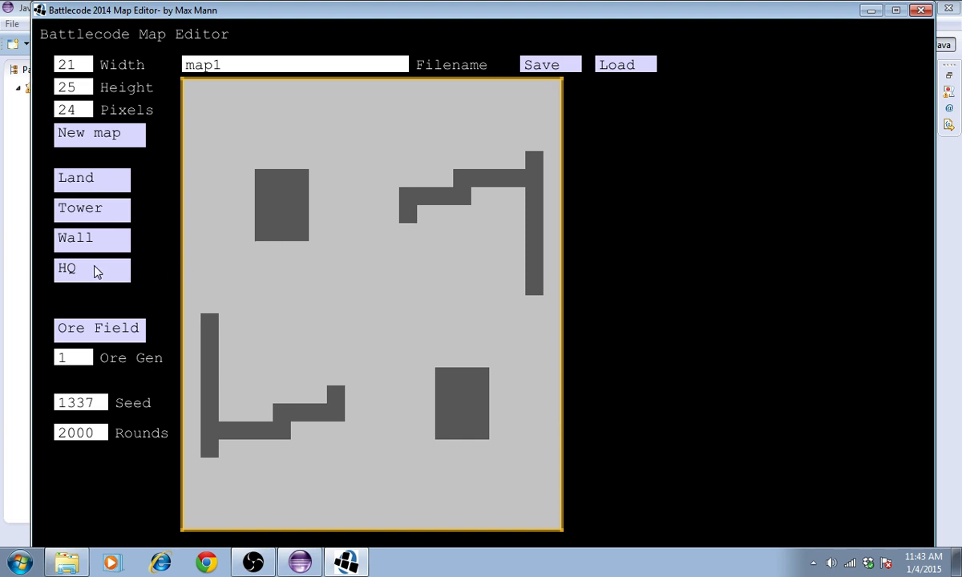
mouse_move(349, 446)
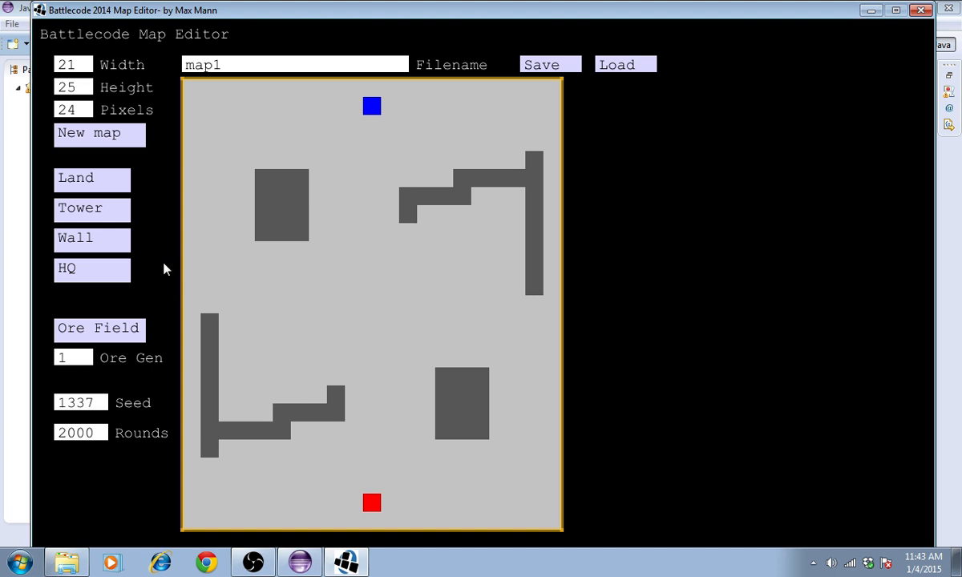
mouse_move(96, 212)
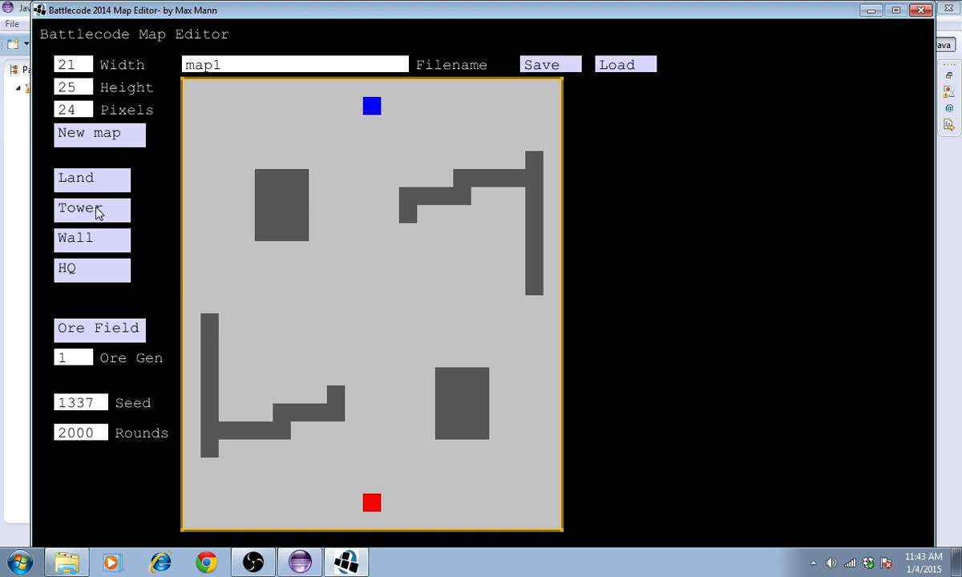
mouse_move(260, 369)
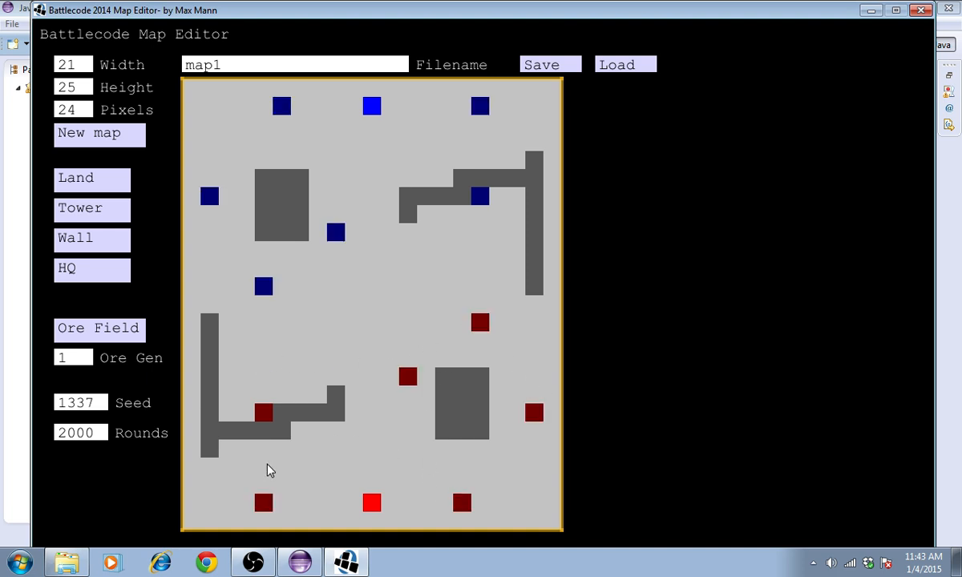
mouse_move(131, 307)
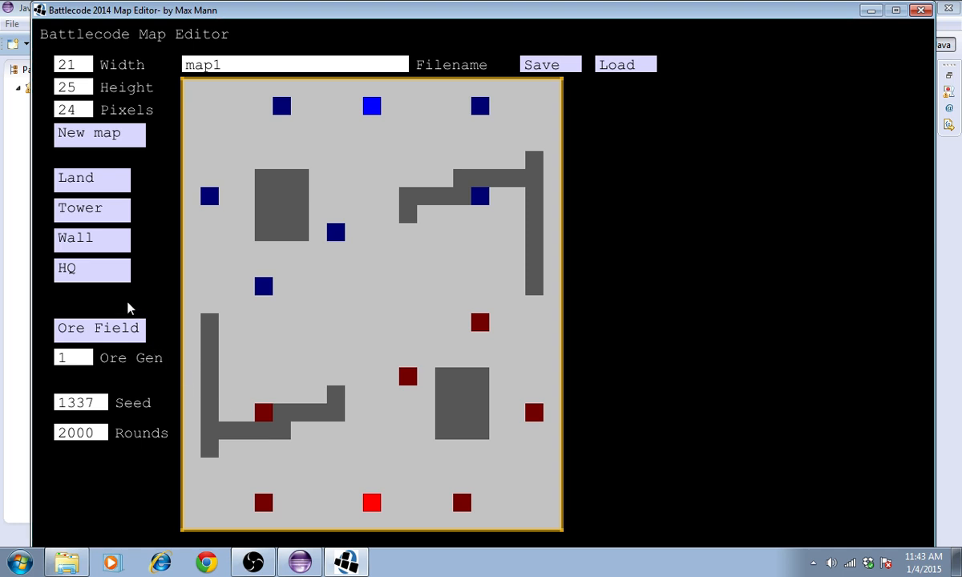
mouse_move(89, 217)
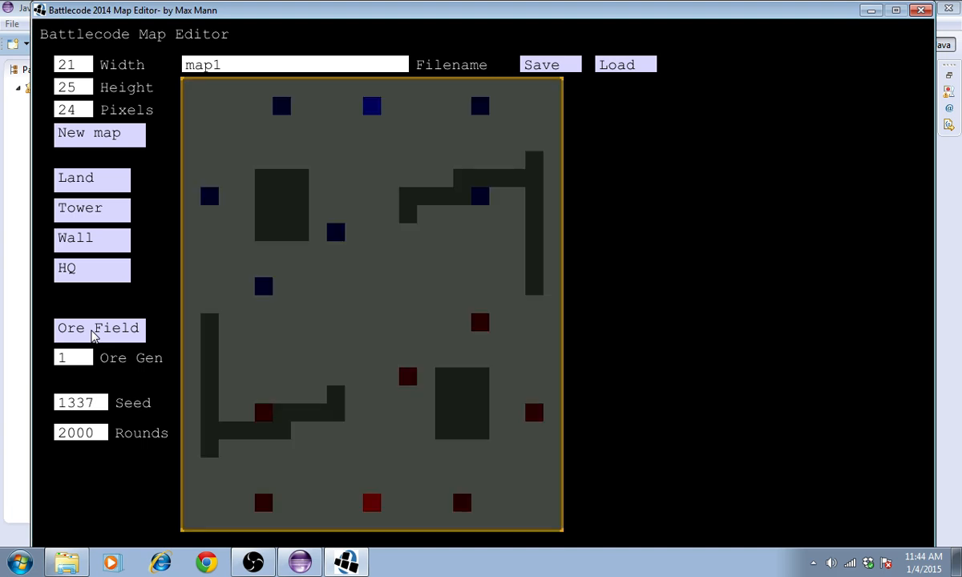
mouse_move(247, 252)
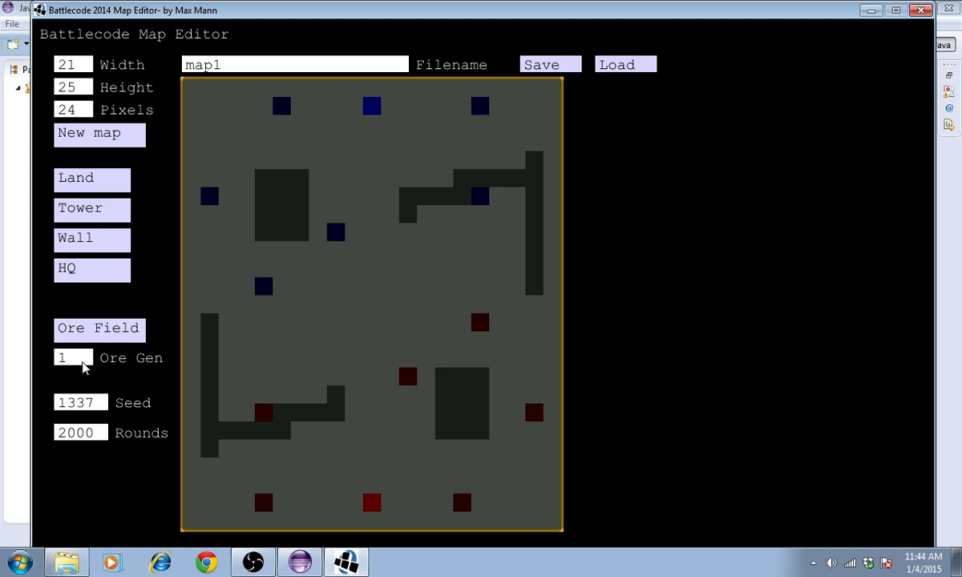
- Paint central ore fields at ore generation amounts 50, 30 and 20
click(73, 358)
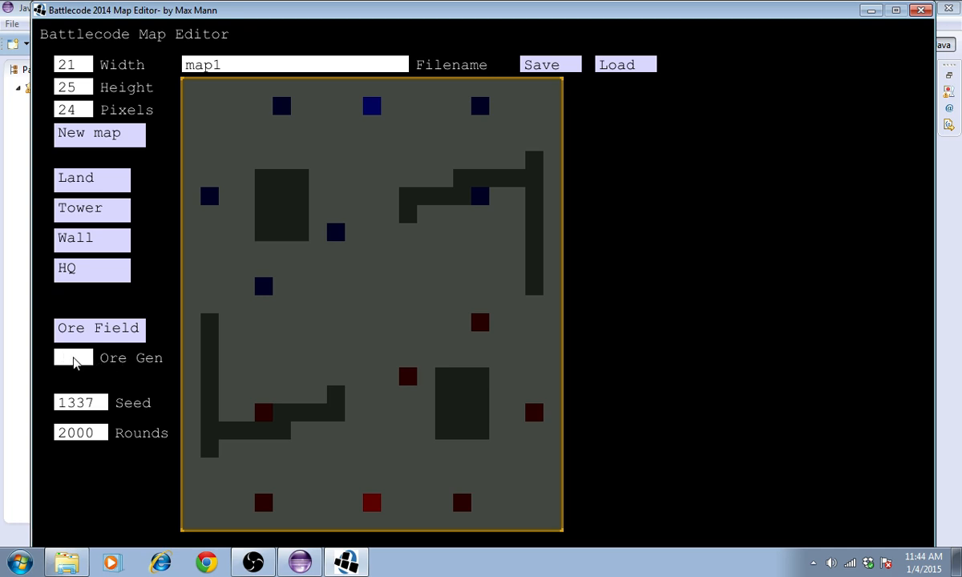
text(50)
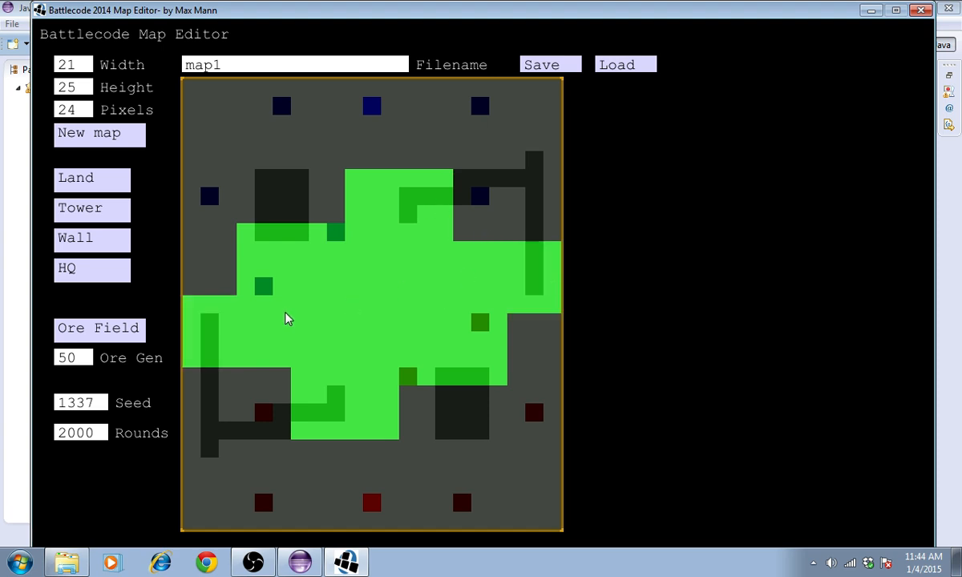
click(72, 357)
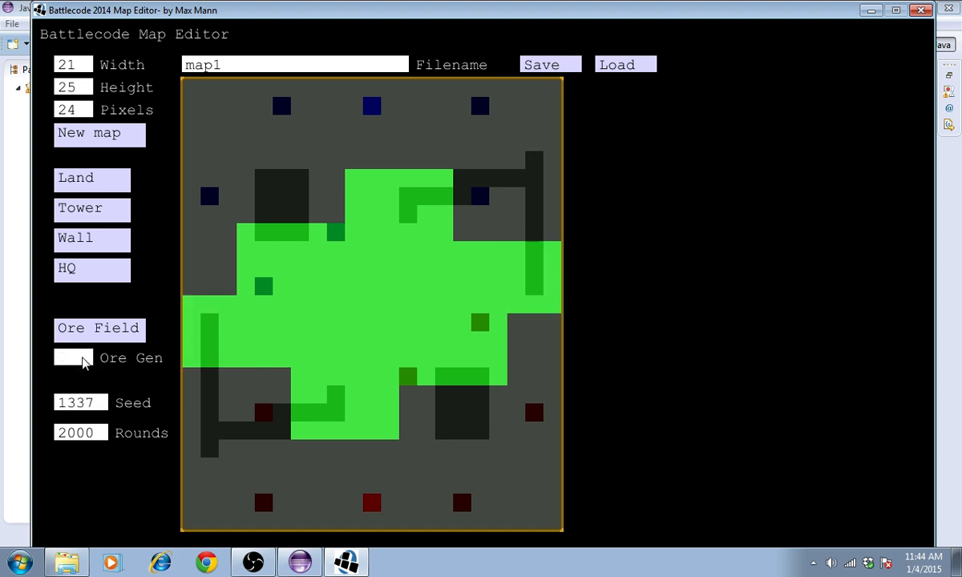
text(30)
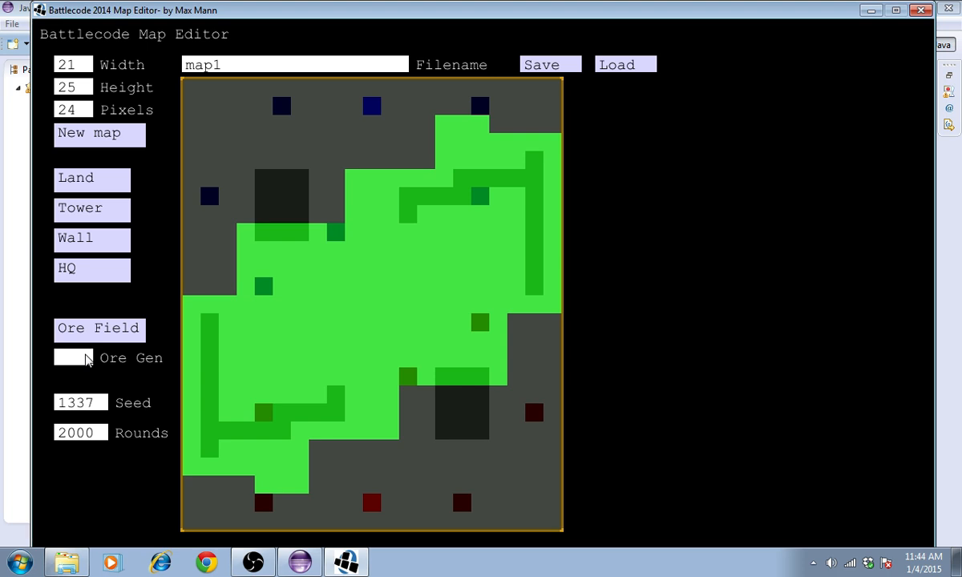
text(20)
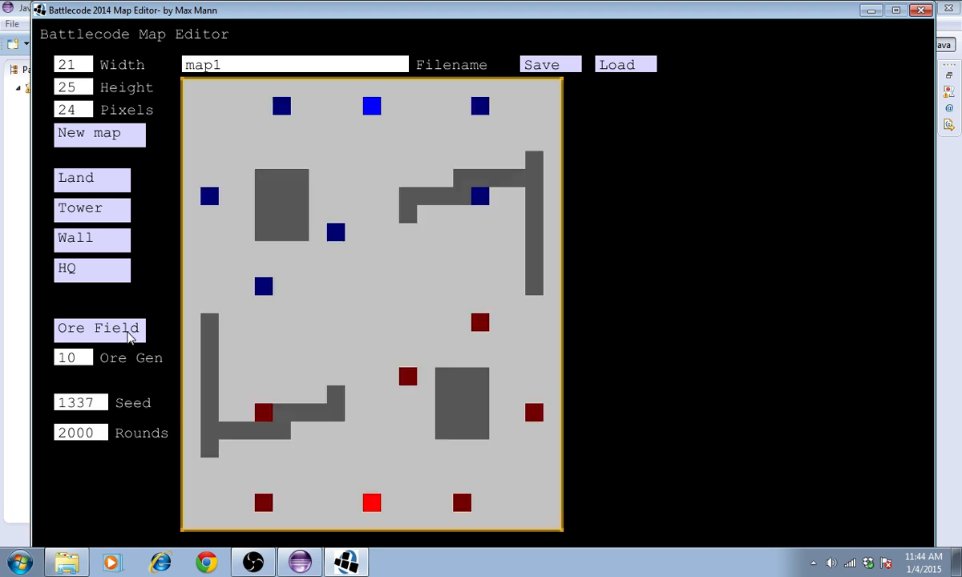
- Set the map seed to 5151 and keep the rounds at 2000
click(98, 327)
text(5)
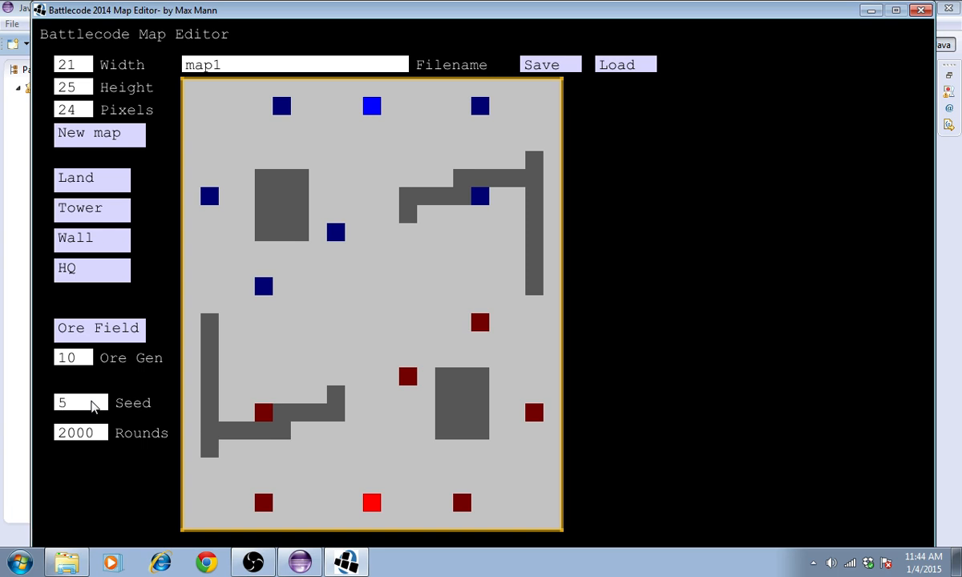
text(151)
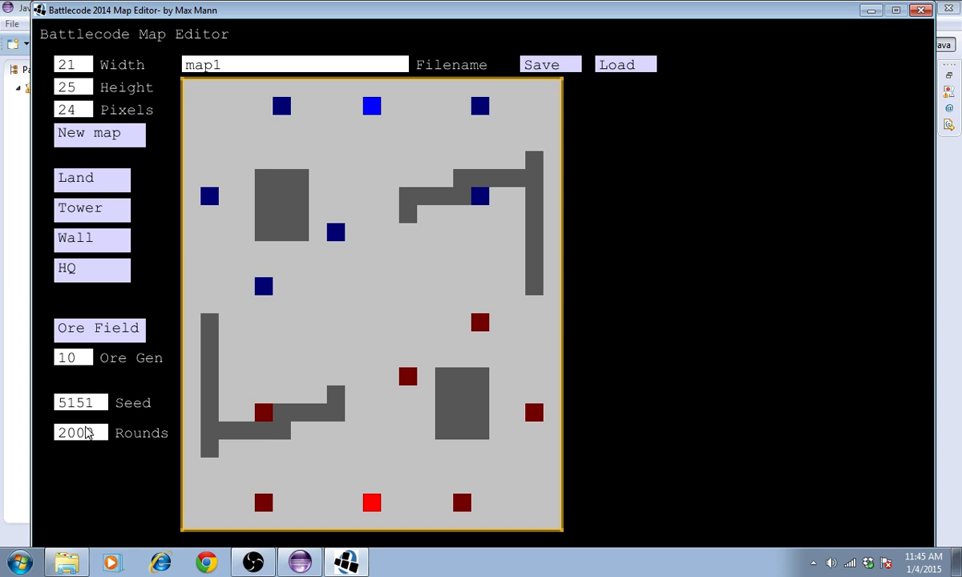
text(0)
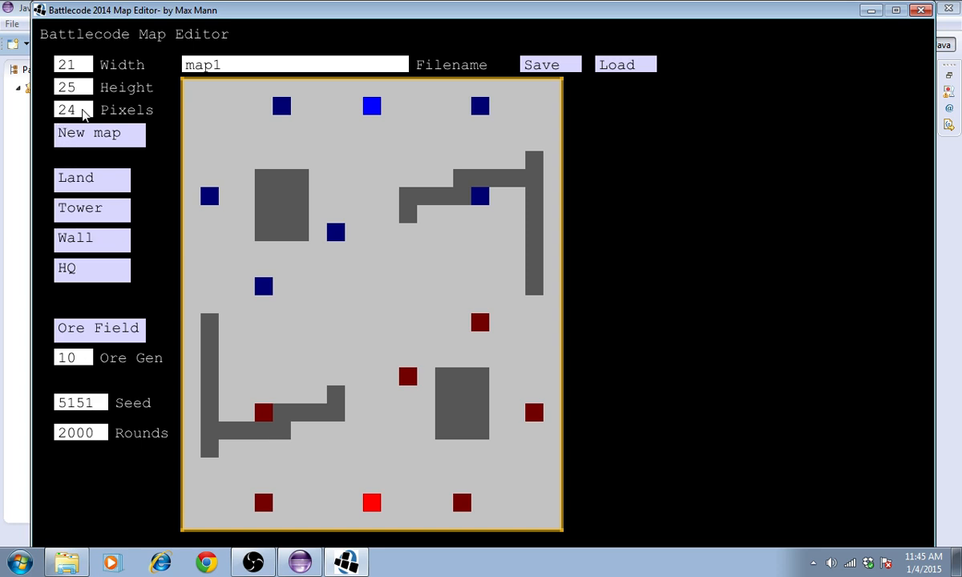
mouse_move(86, 89)
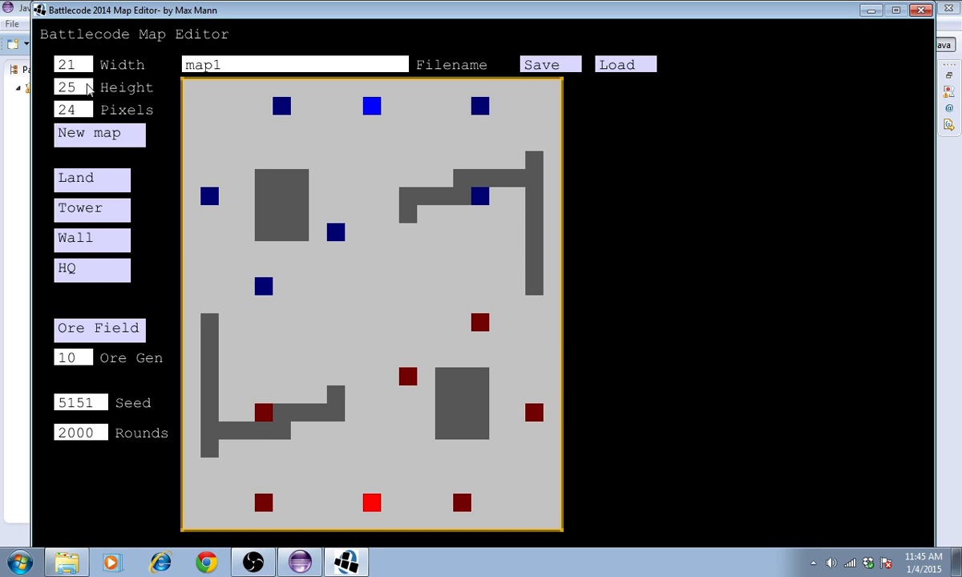
mouse_move(89, 91)
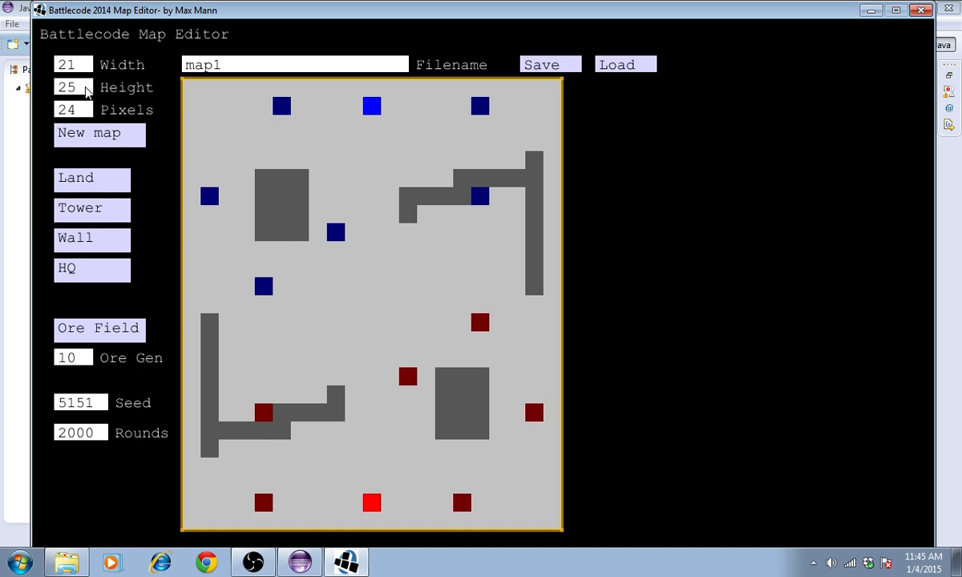
mouse_move(77, 145)
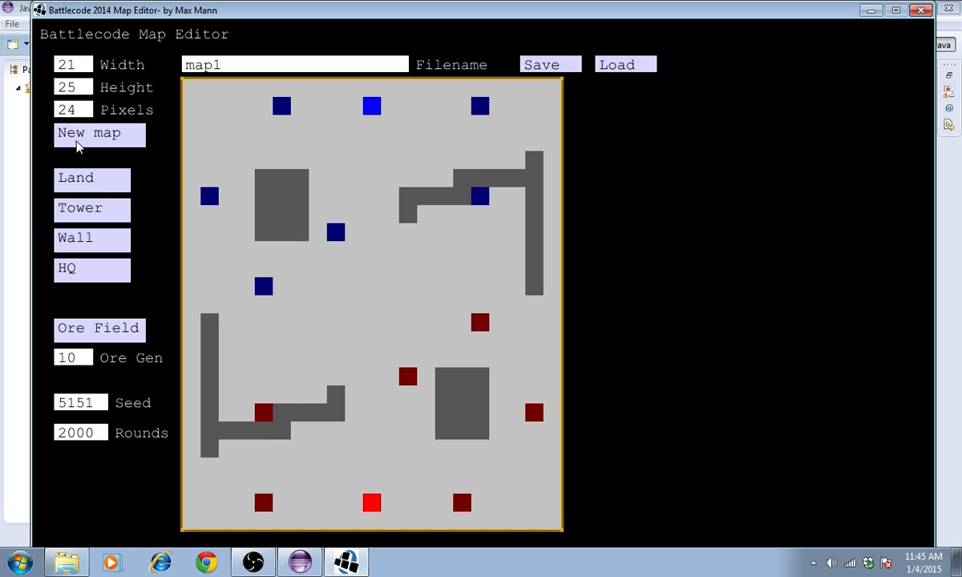
mouse_move(132, 142)
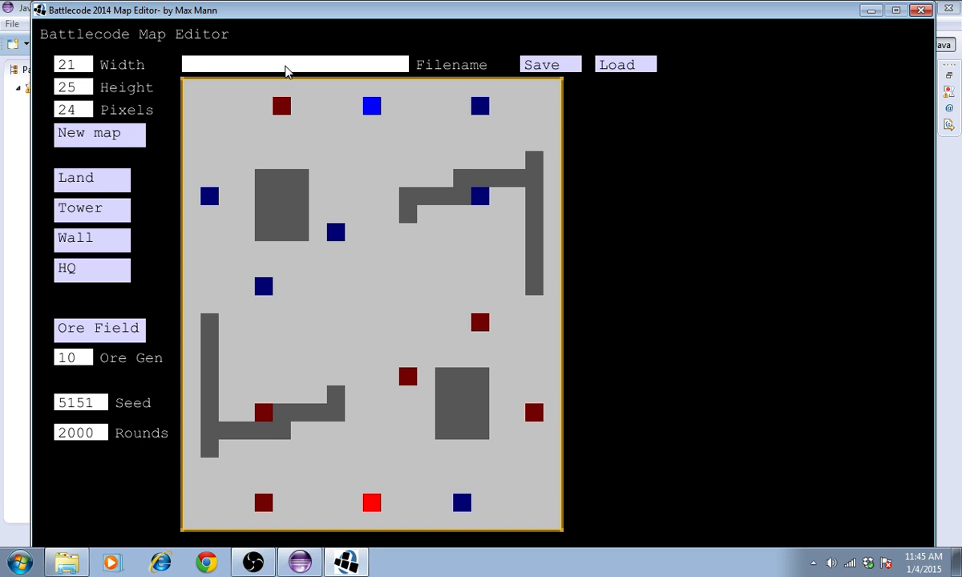
- Save the mirrored-tower map as hooks.xml
text(hooks.xml)
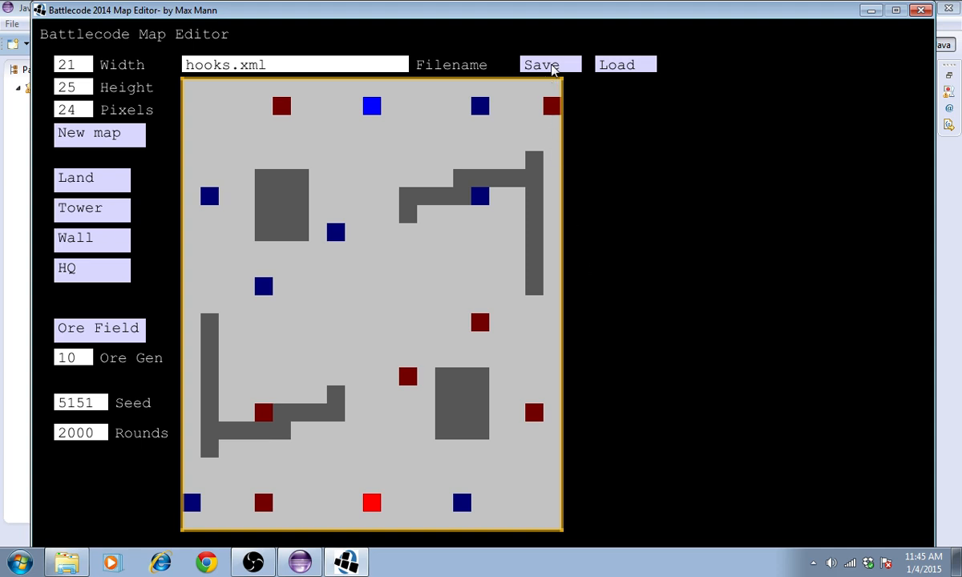
mouse_move(555, 111)
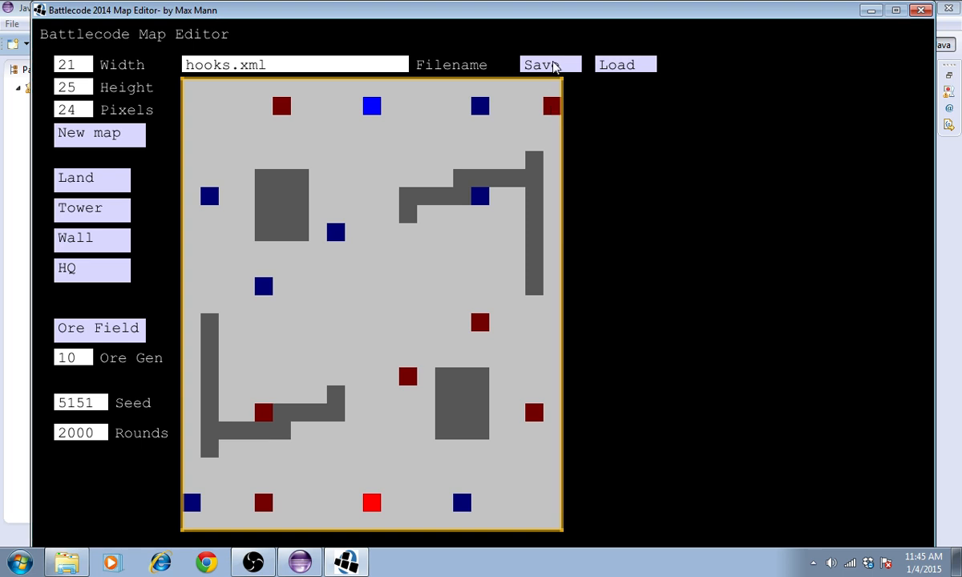
mouse_move(625, 64)
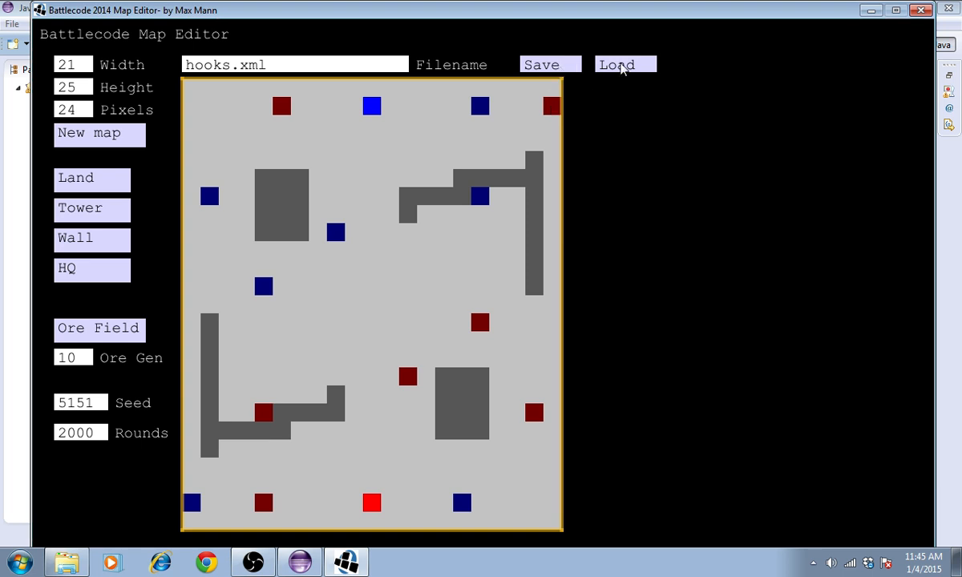
click(625, 64)
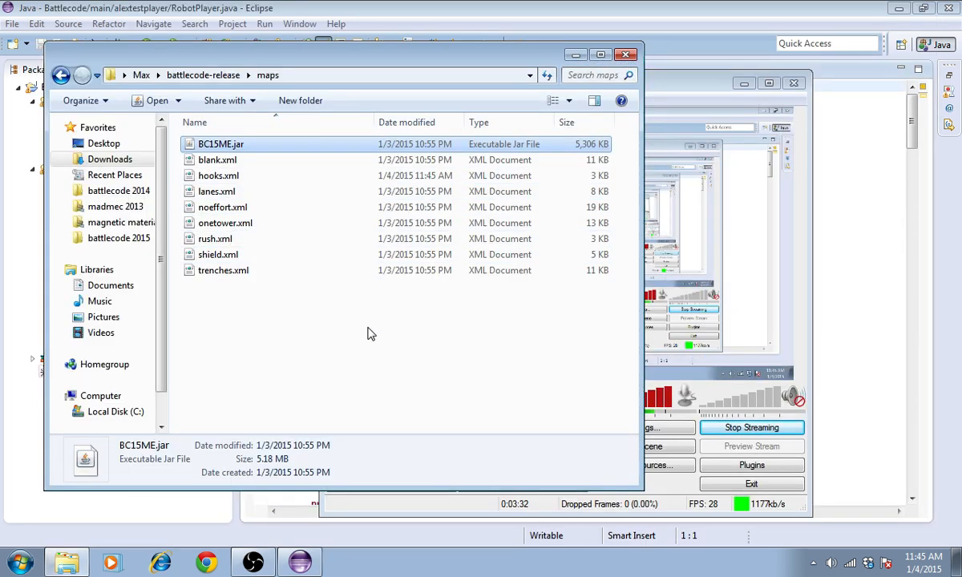
- Select the saved hooks.xml in the maps folder and open it for text editing
click(218, 175)
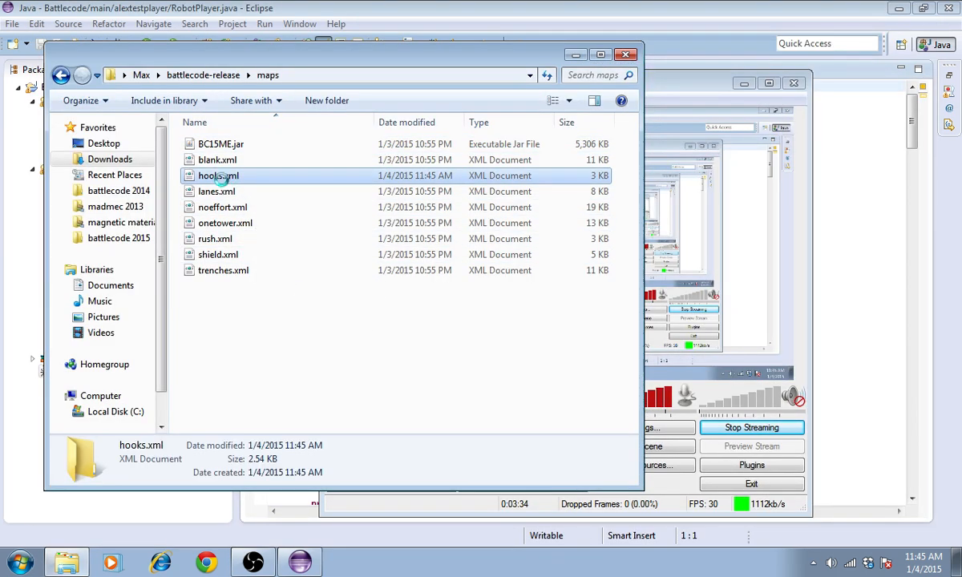
right_click(218, 174)
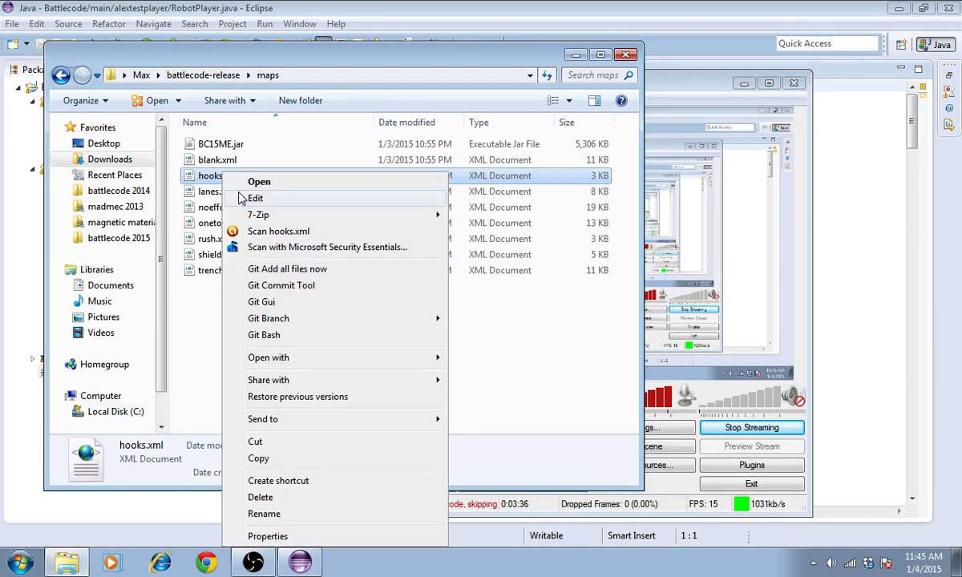
click(257, 199)
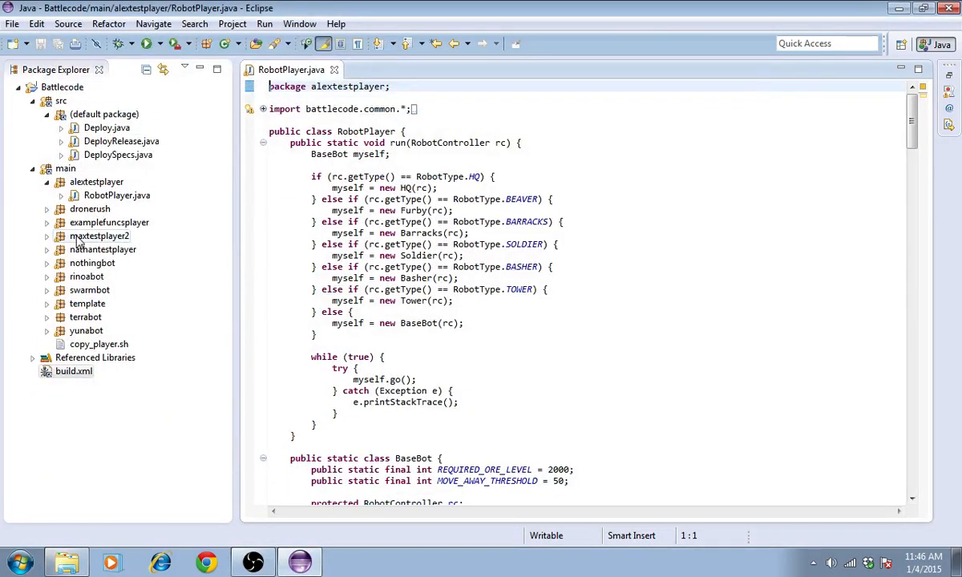
- Run build.xml as an Ant build to launch the Battlecode client
right_click(74, 372)
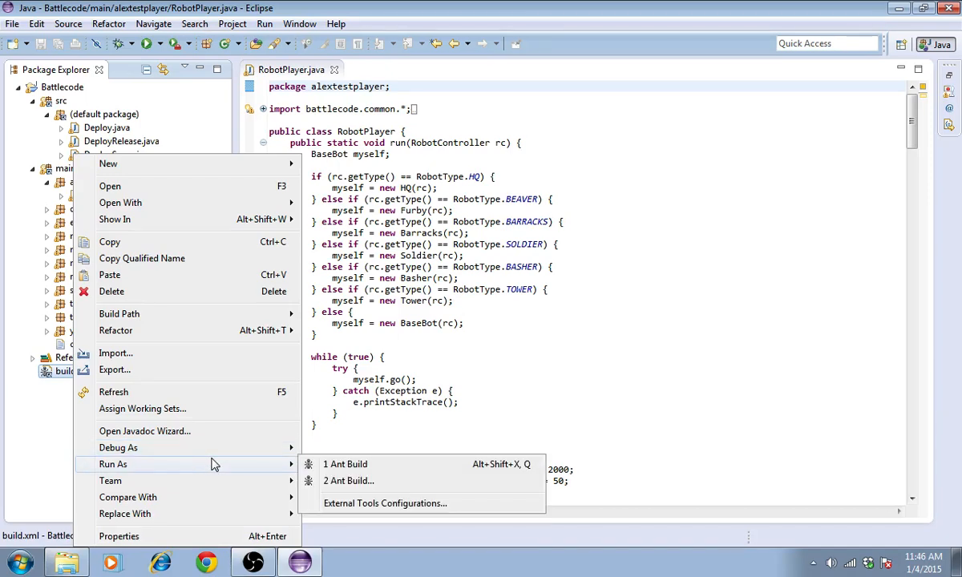
mouse_move(319, 475)
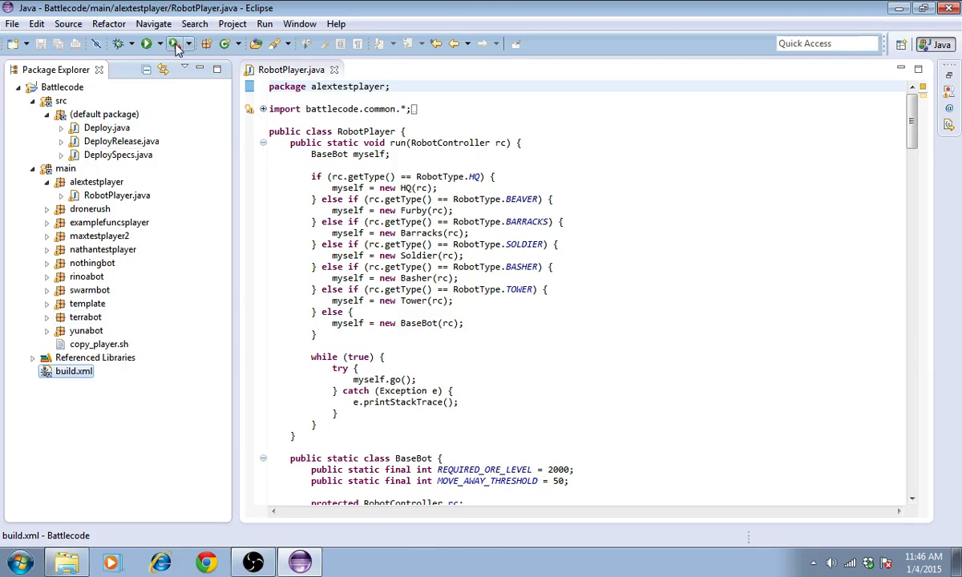
click(175, 43)
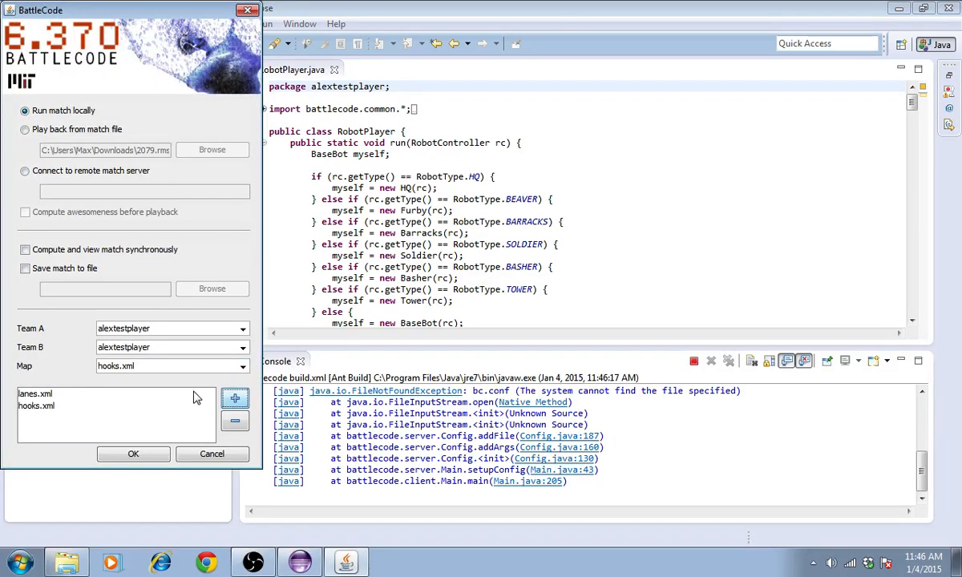
- Start the alextestplayer-vs-alextestplayer match on hooks.xml and watch it play out
click(133, 454)
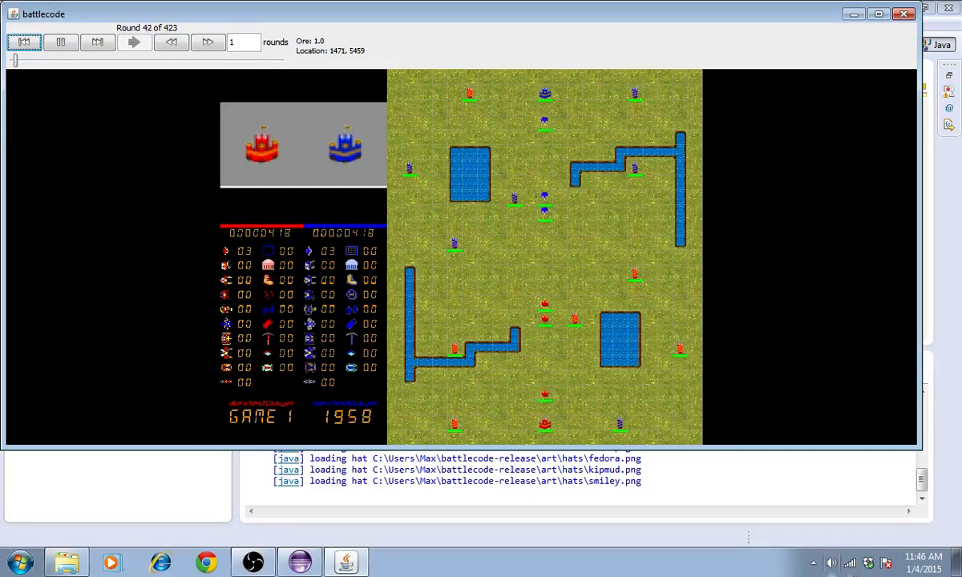
click(831, 562)
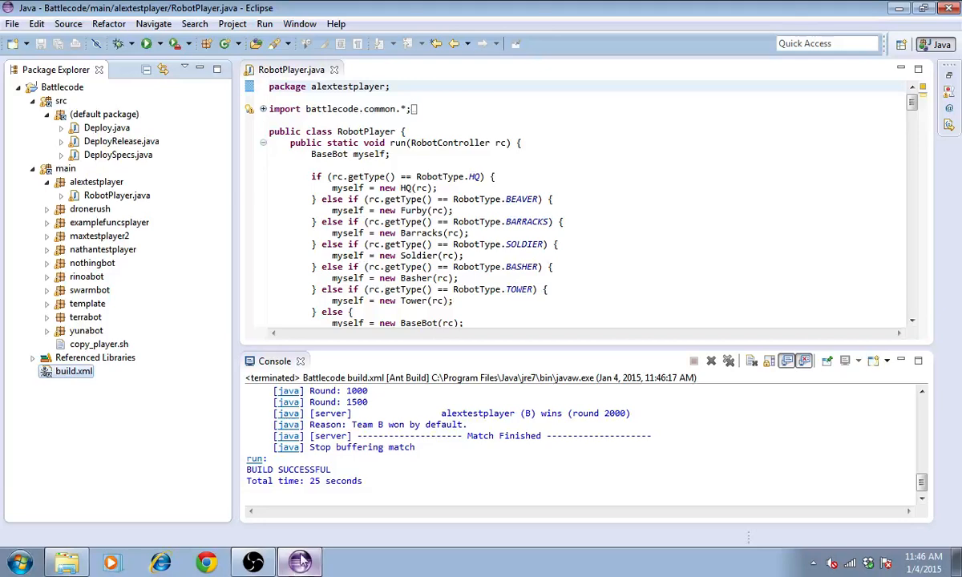
click(299, 561)
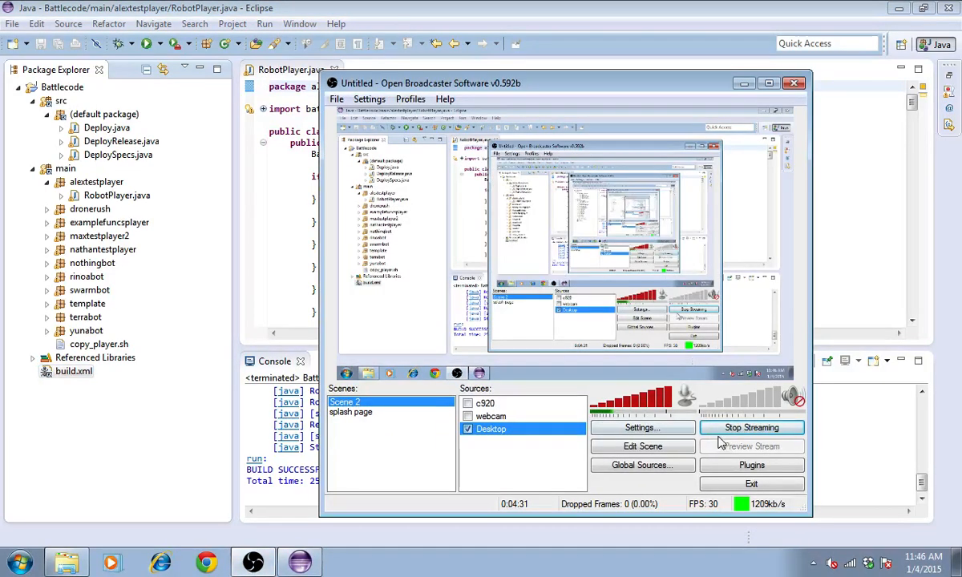